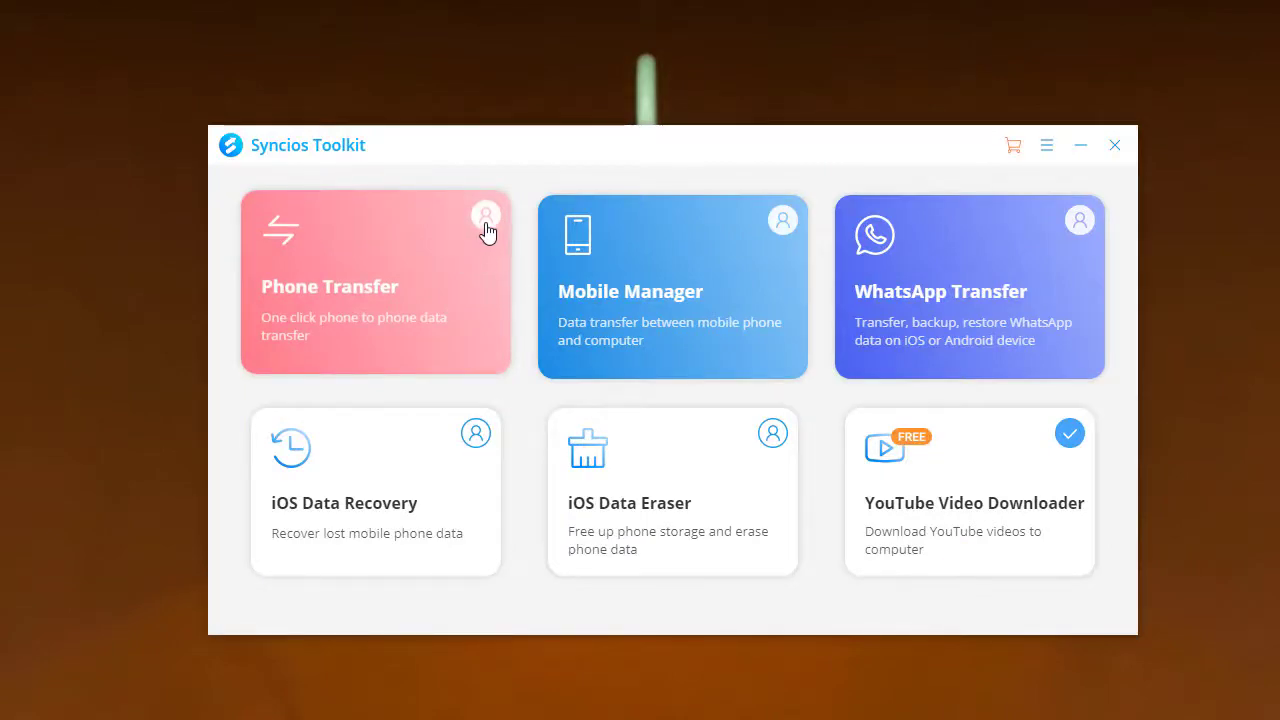
- Launch the Phone Transfer module from the Syncios Toolkit home
{"action": "left_click", "coordinate": [376, 284]}
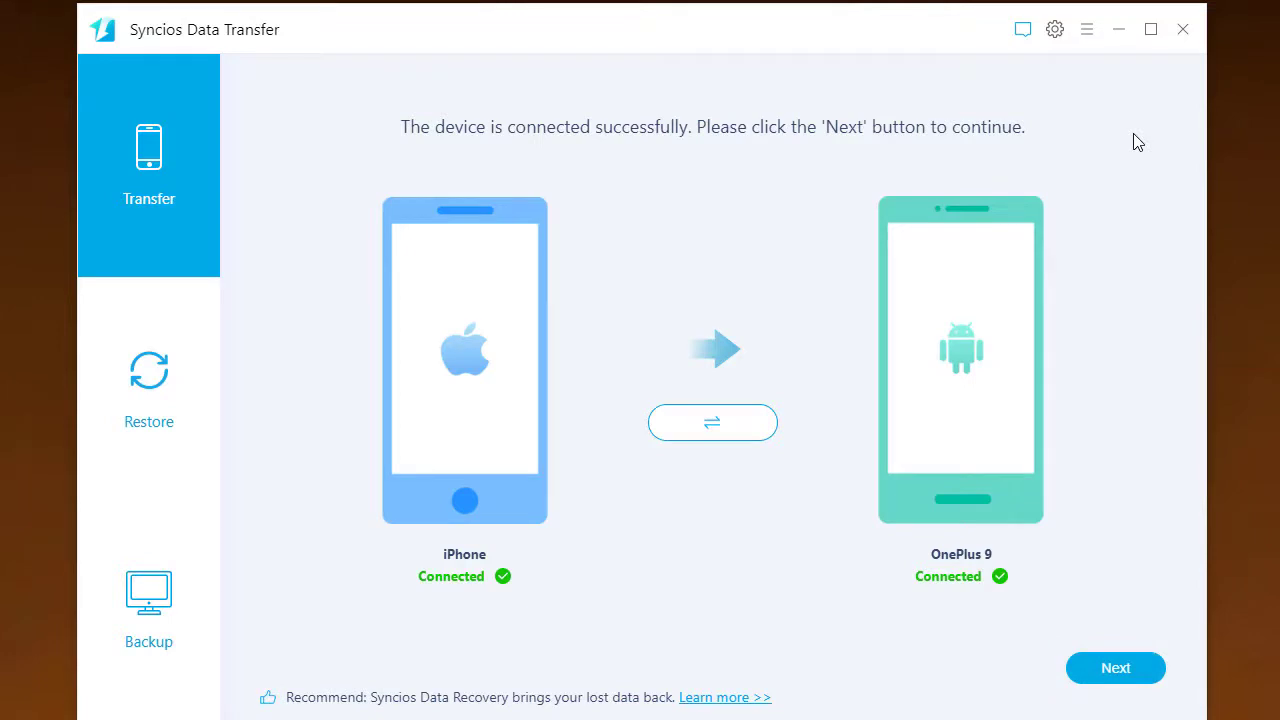
{"action": "mouse_move", "coordinate": [162, 198]}
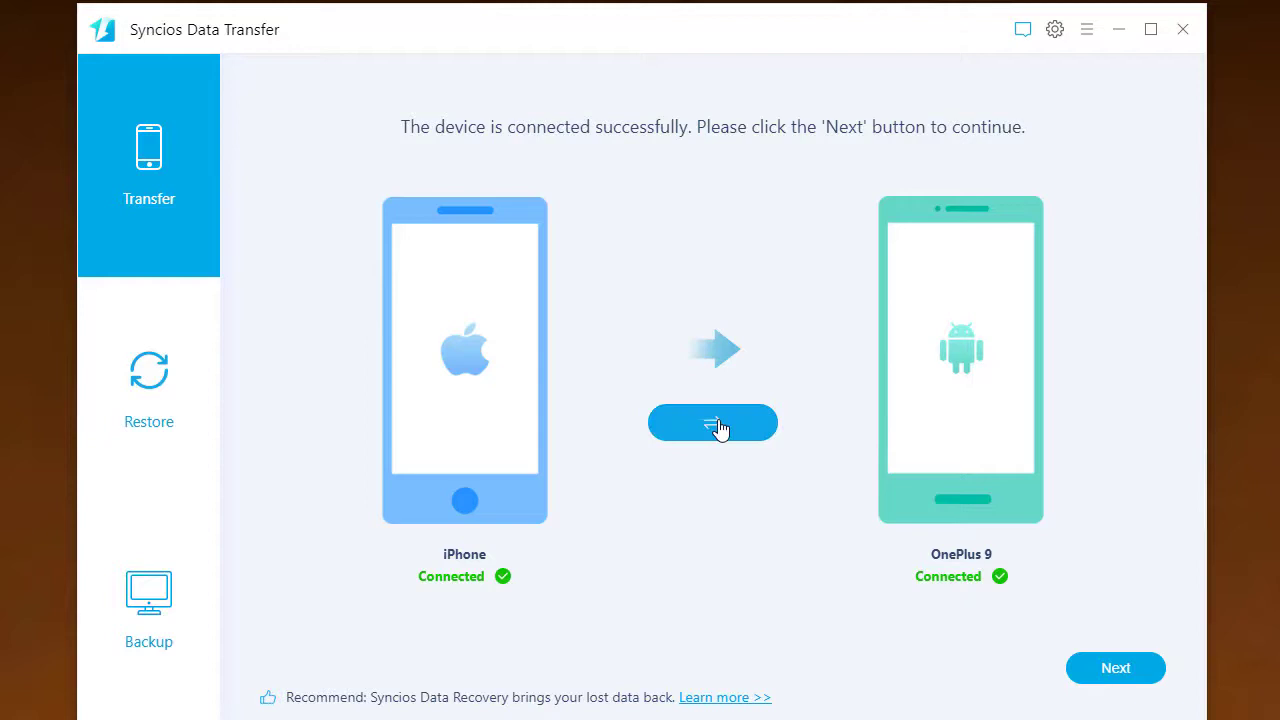
{"action": "mouse_move", "coordinate": [456, 572]}
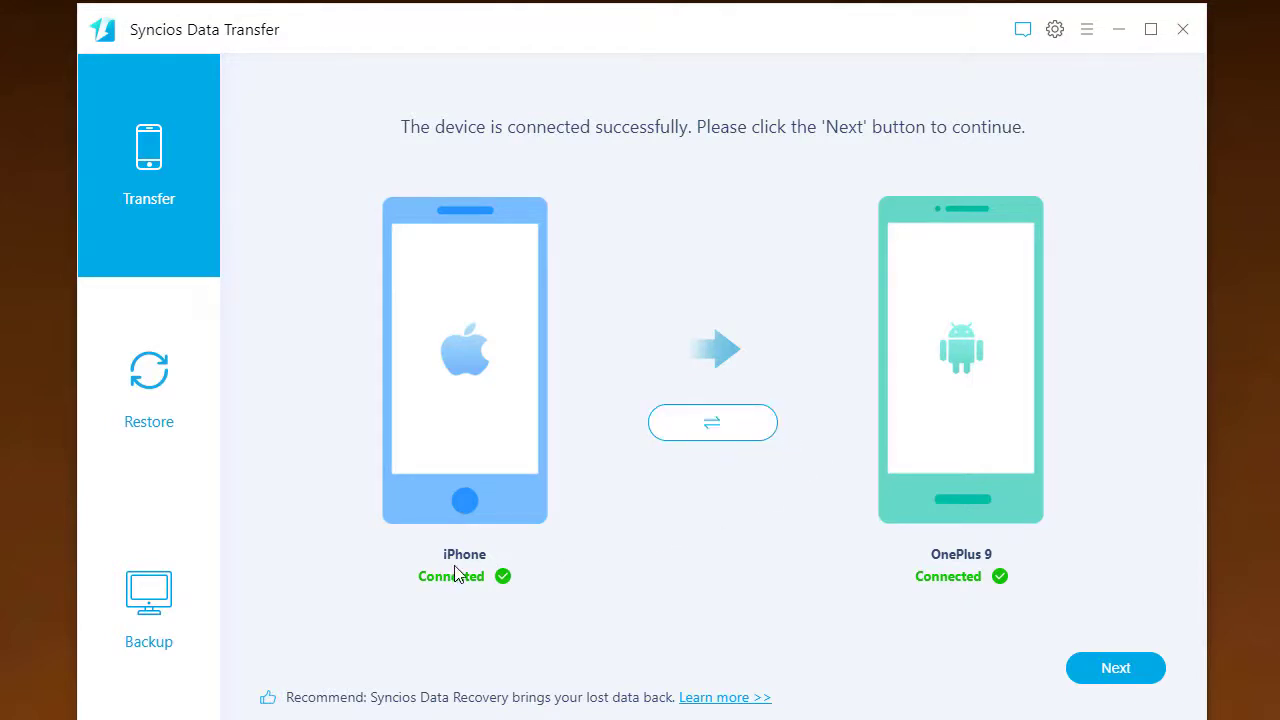
{"action": "mouse_move", "coordinate": [940, 572]}
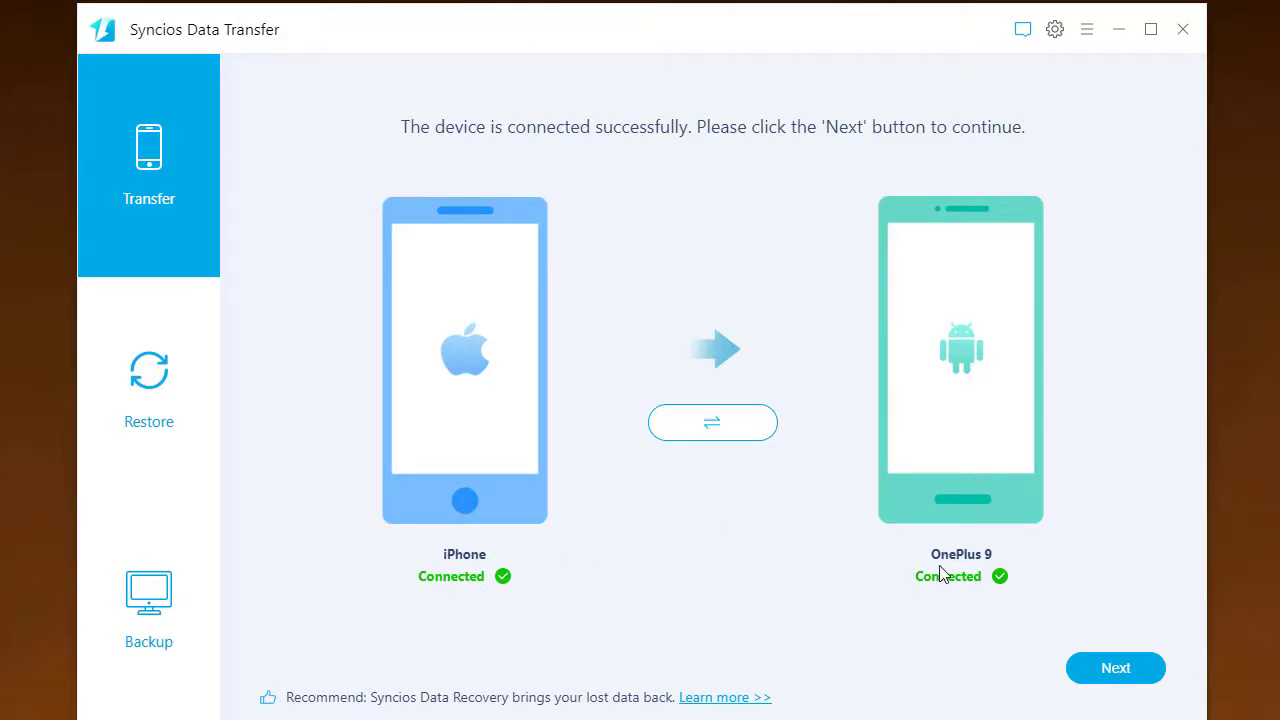
{"action": "mouse_move", "coordinate": [966, 640]}
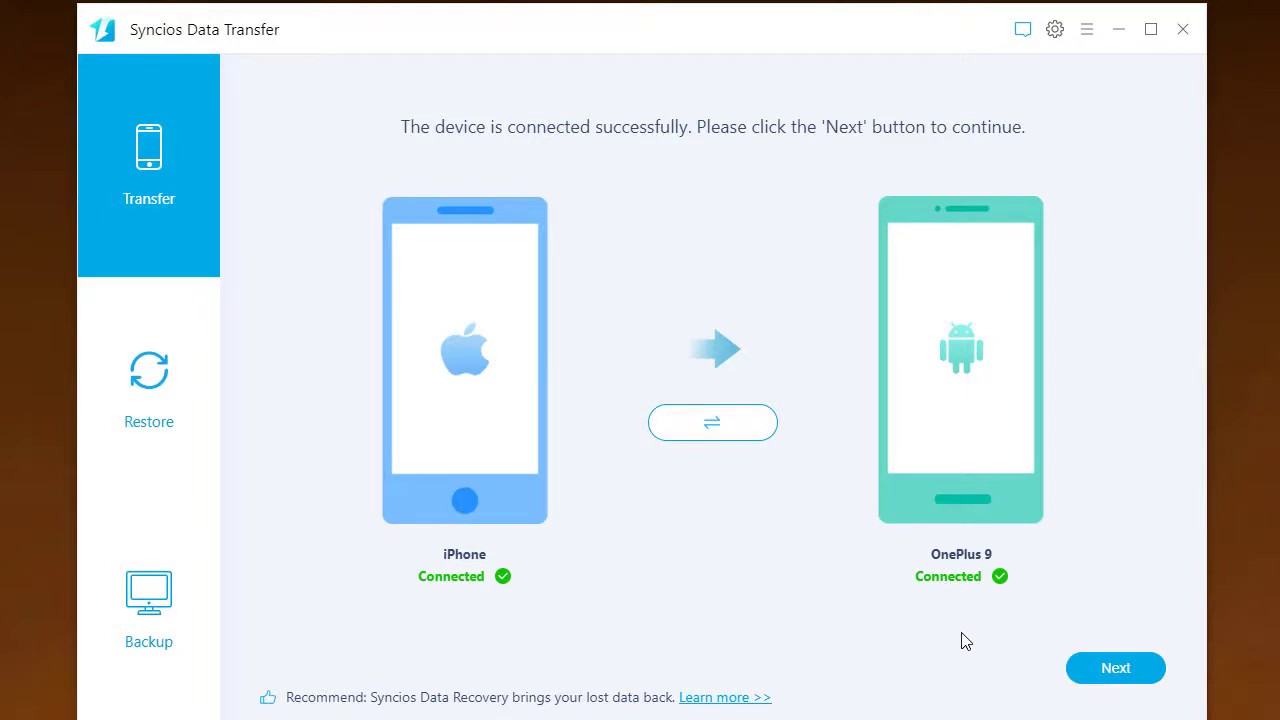
- Proceed with all data categories selected and start loading them from the iPhone
{"action": "left_click", "coordinate": [1116, 668]}
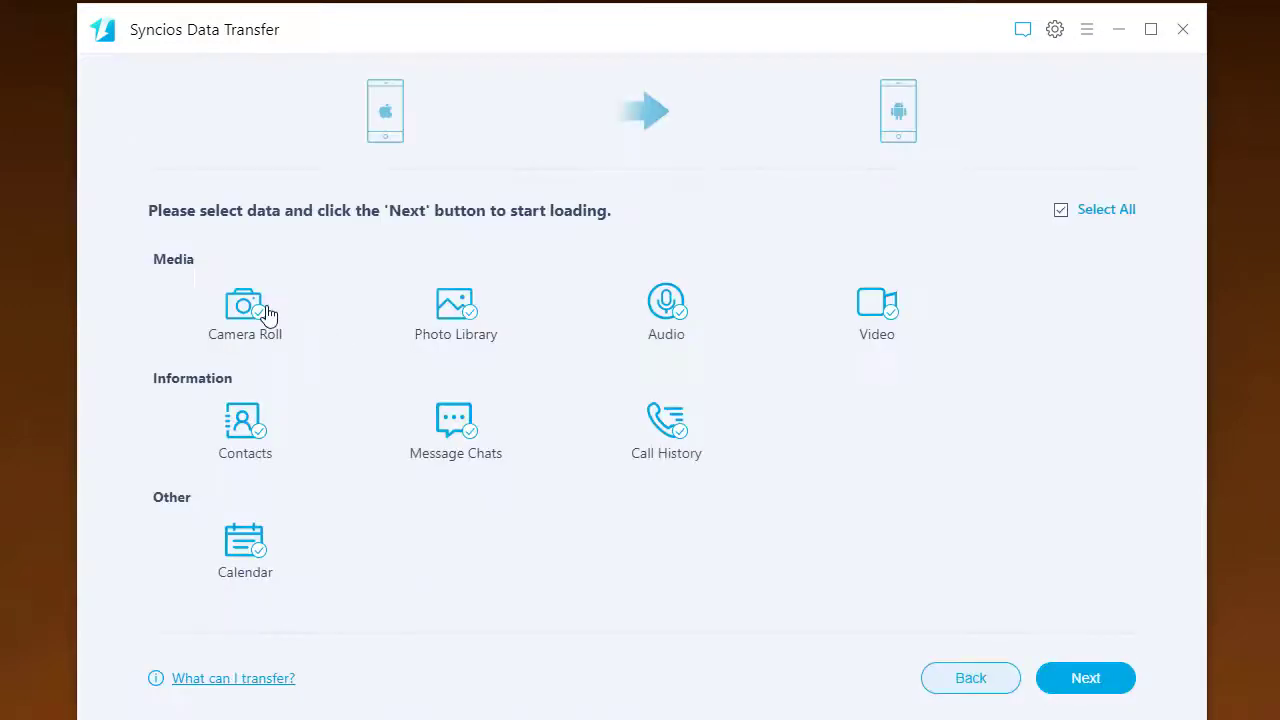
{"action": "mouse_move", "coordinate": [832, 330]}
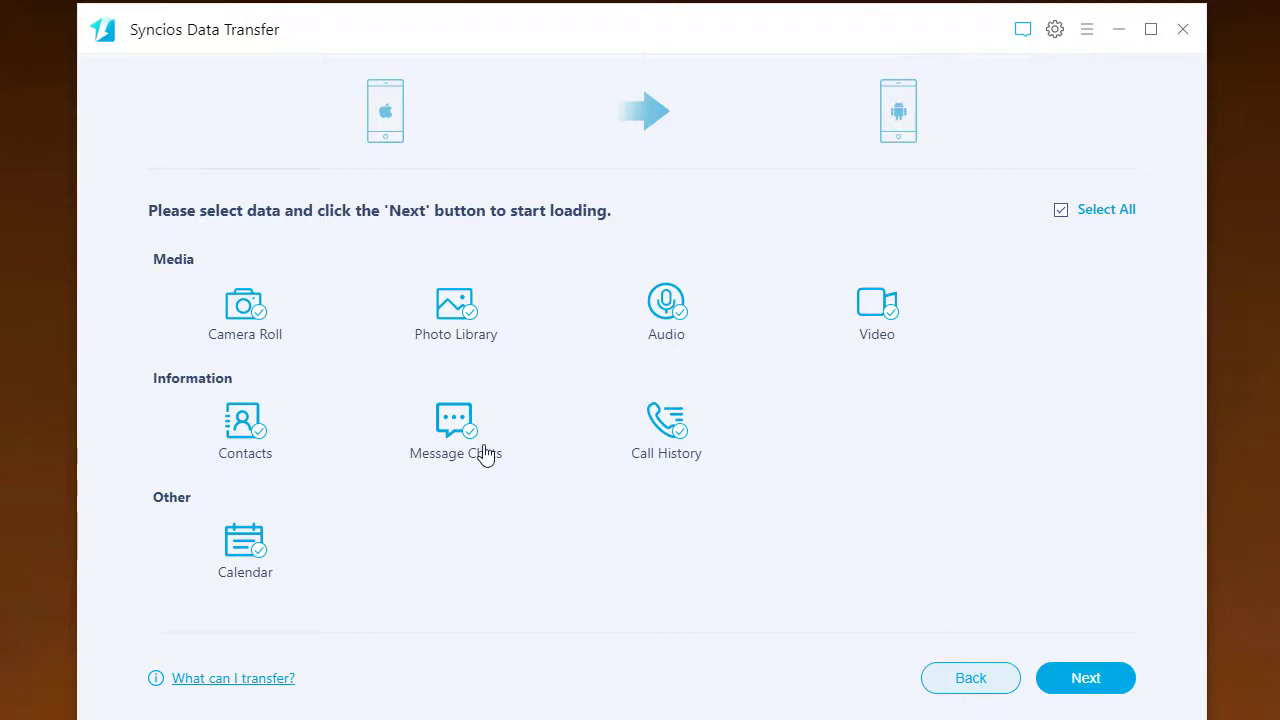
{"action": "left_click", "coordinate": [1084, 676]}
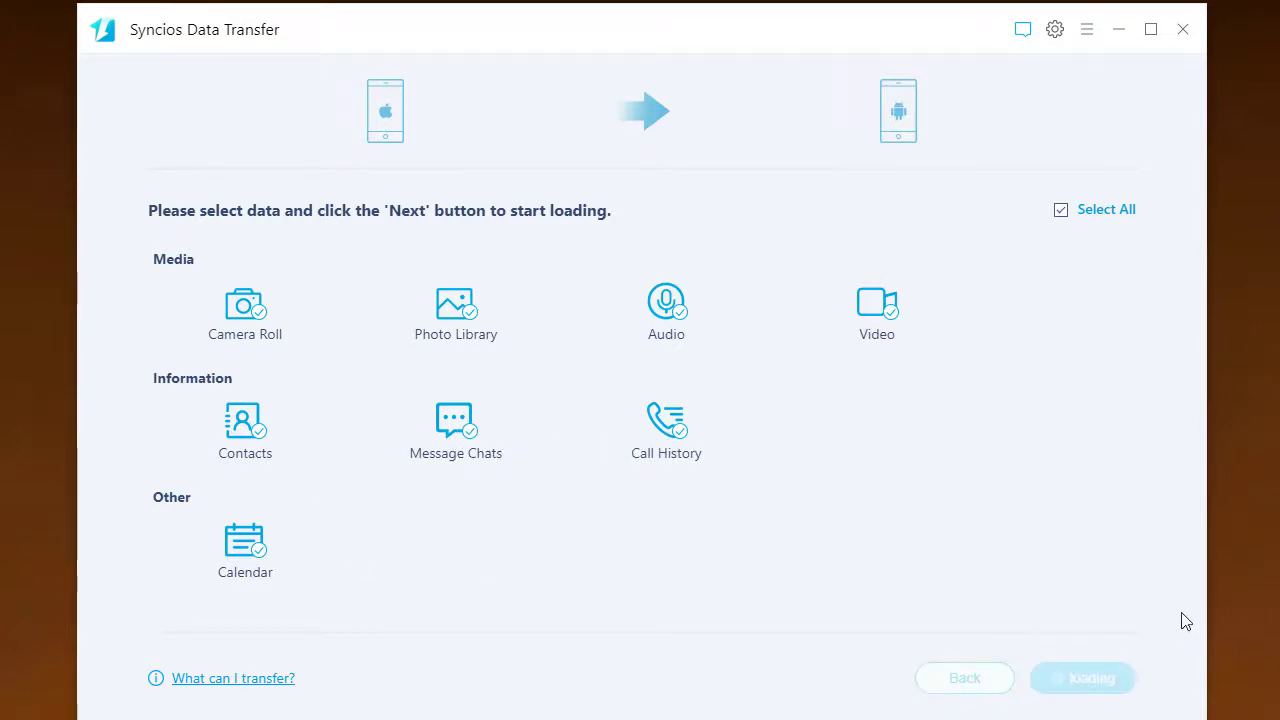
{"action": "left_click", "coordinate": [1084, 678]}
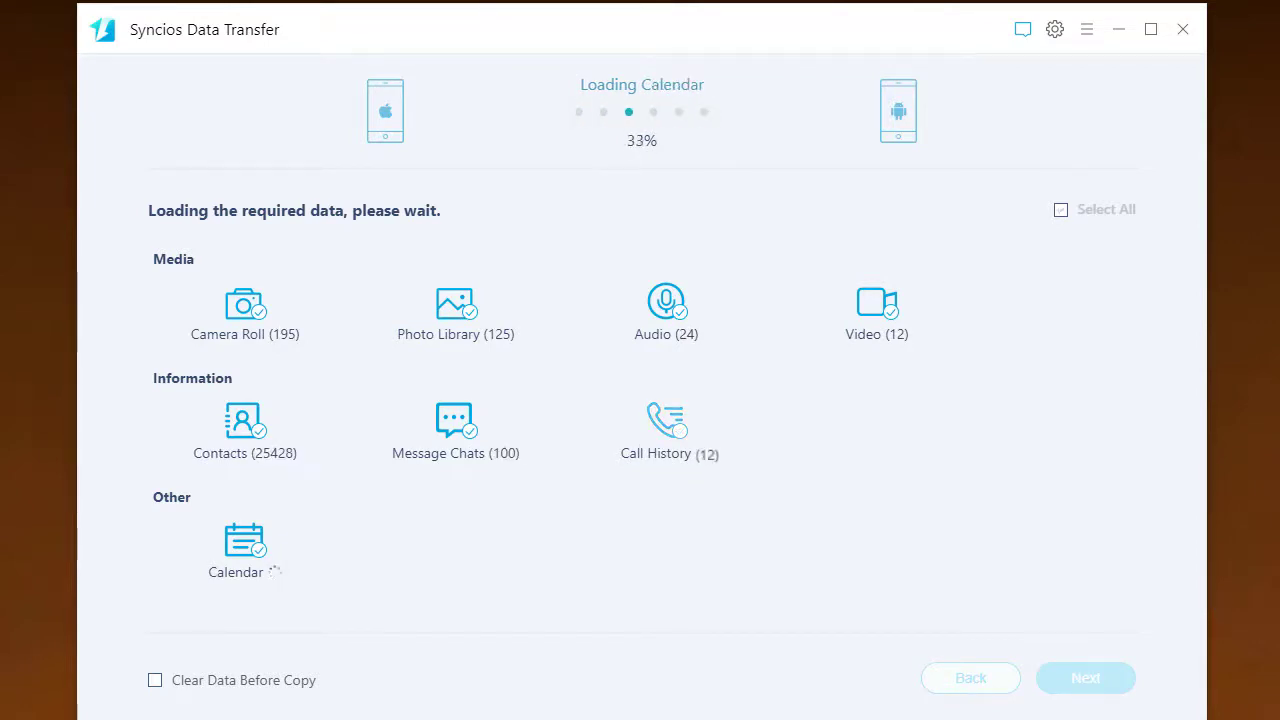
- Copy the loaded data to the OnePlus 9, then launch the WhatsApp Transfer module
{"action": "left_click", "coordinate": [1084, 676]}
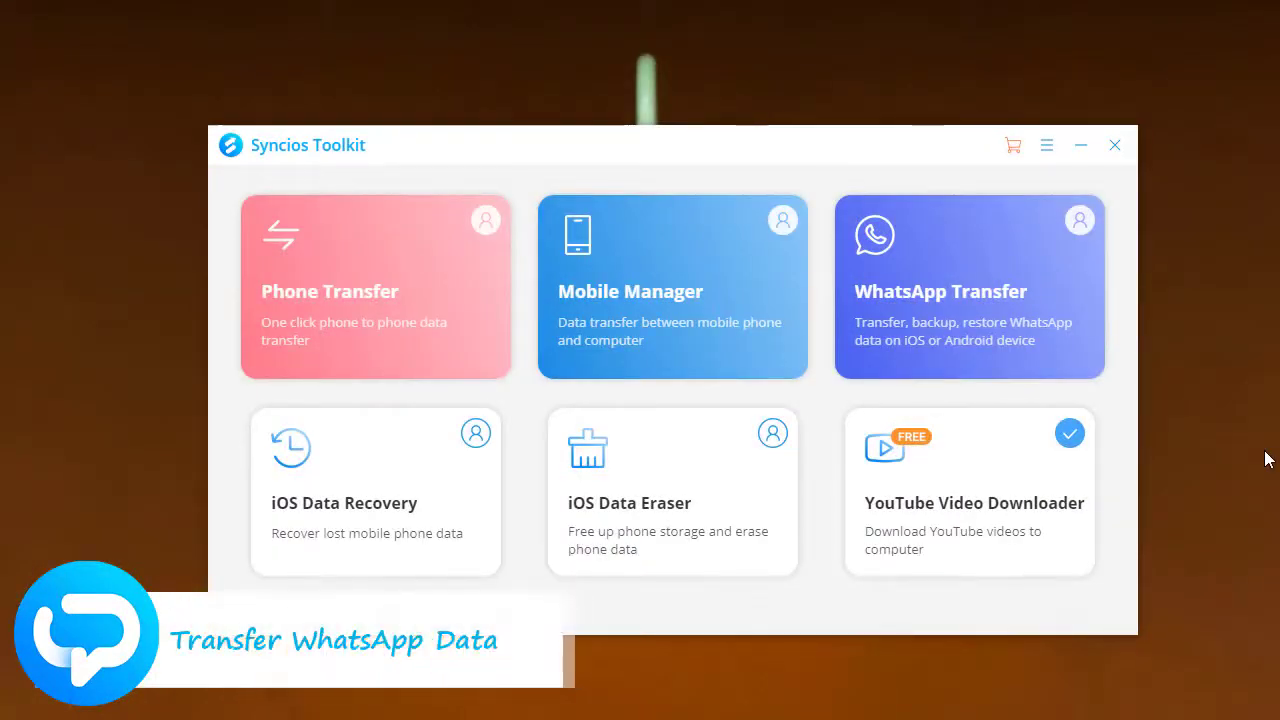
{"action": "mouse_move", "coordinate": [1076, 236]}
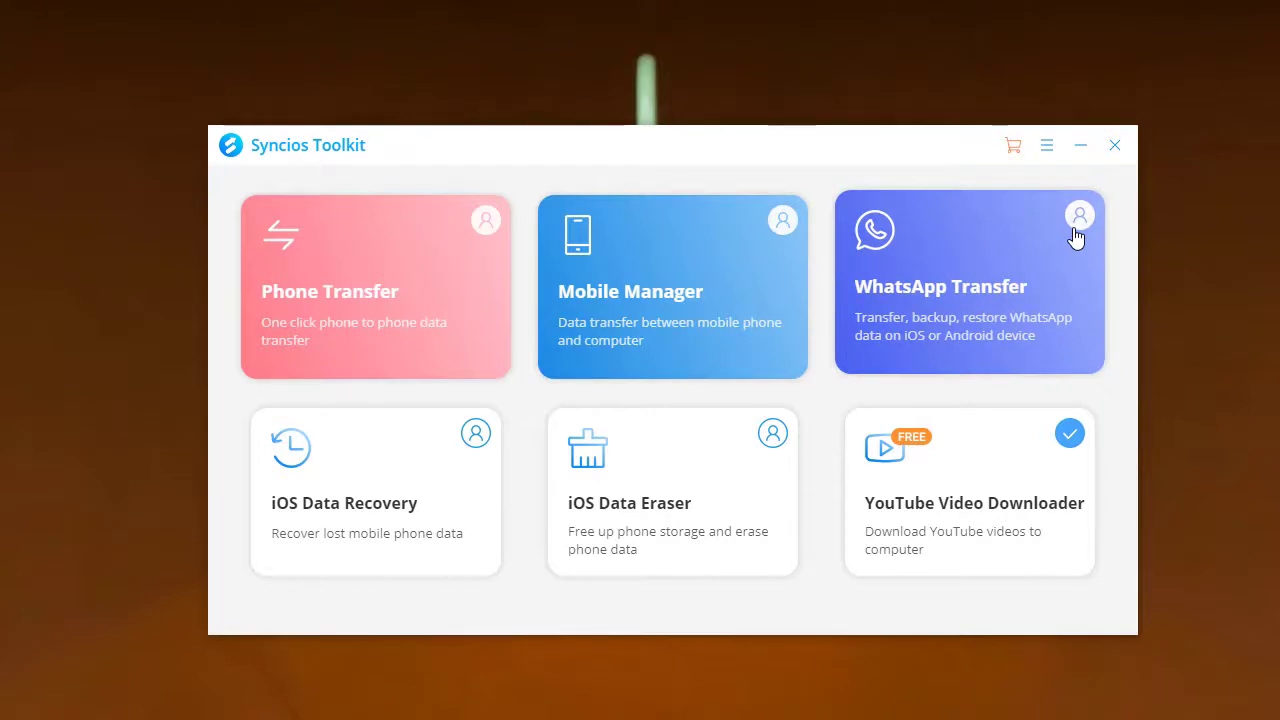
{"action": "left_click", "coordinate": [968, 284]}
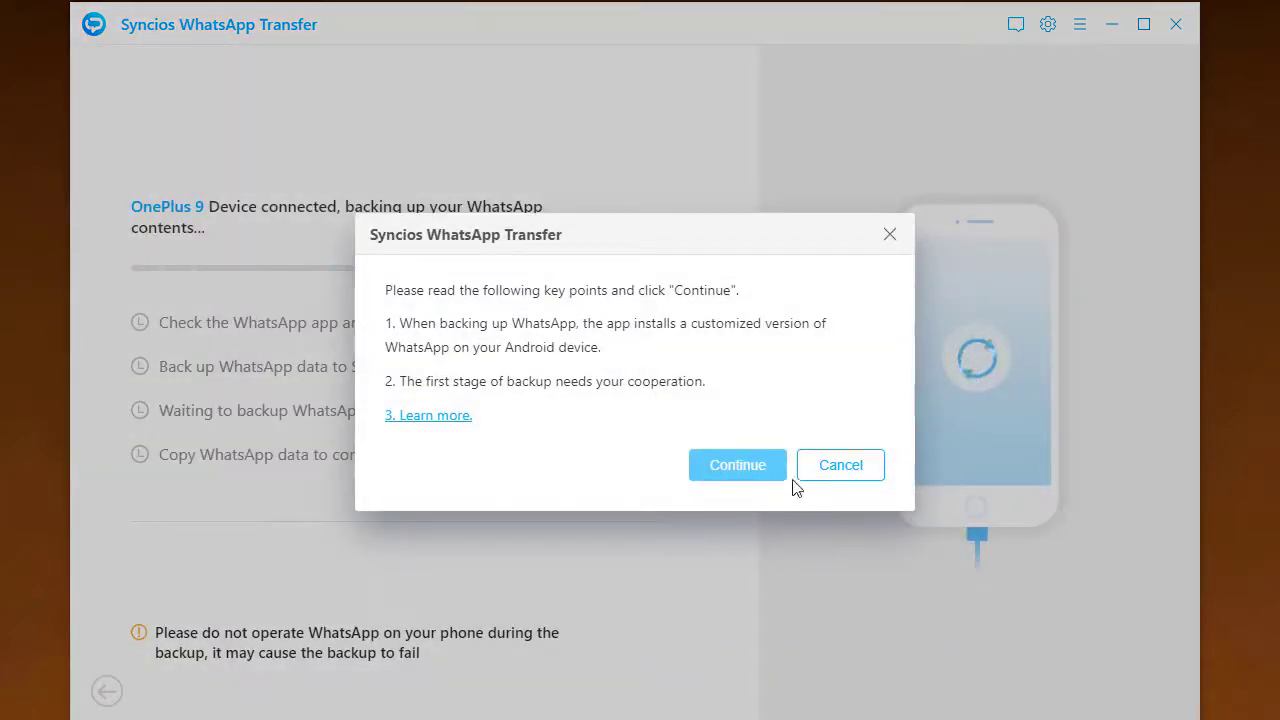
- Accept the backup key points so the OnePlus 9 WhatsApp backup runs to completion
{"action": "left_click", "coordinate": [736, 464]}
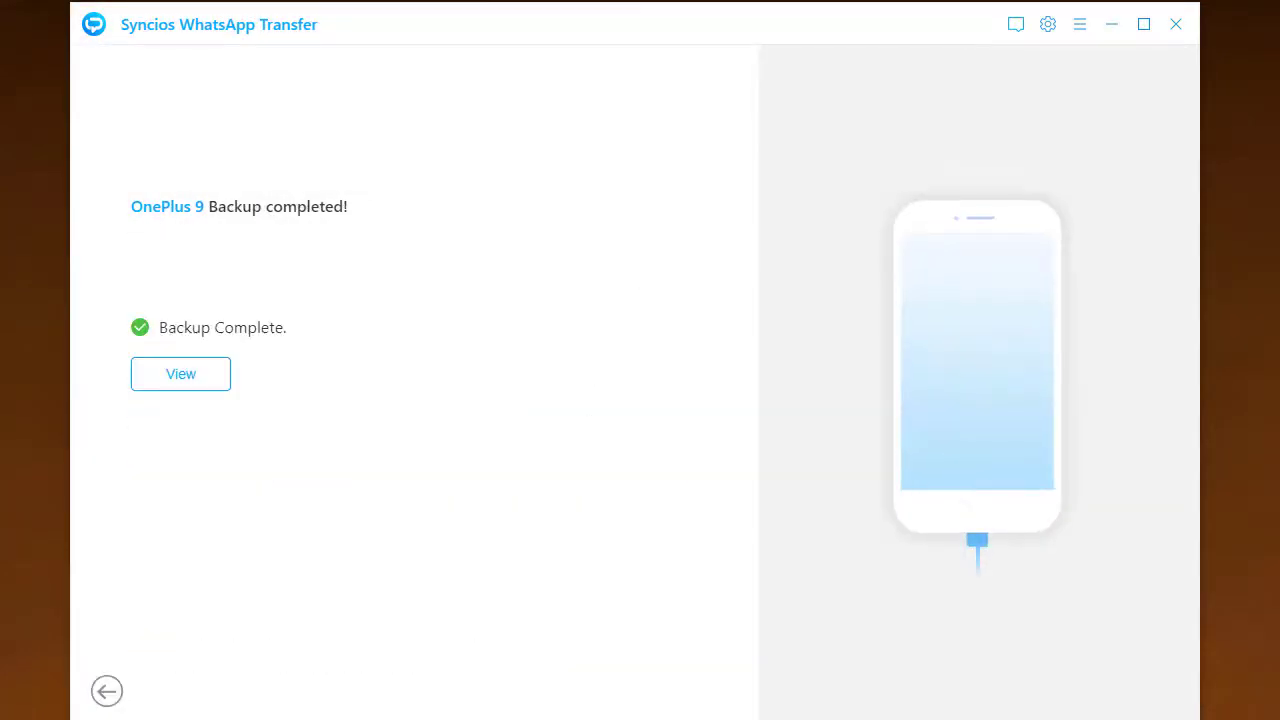
- Return to the WhatsApp Transfer main menu after the completed backup
{"action": "left_click", "coordinate": [108, 692]}
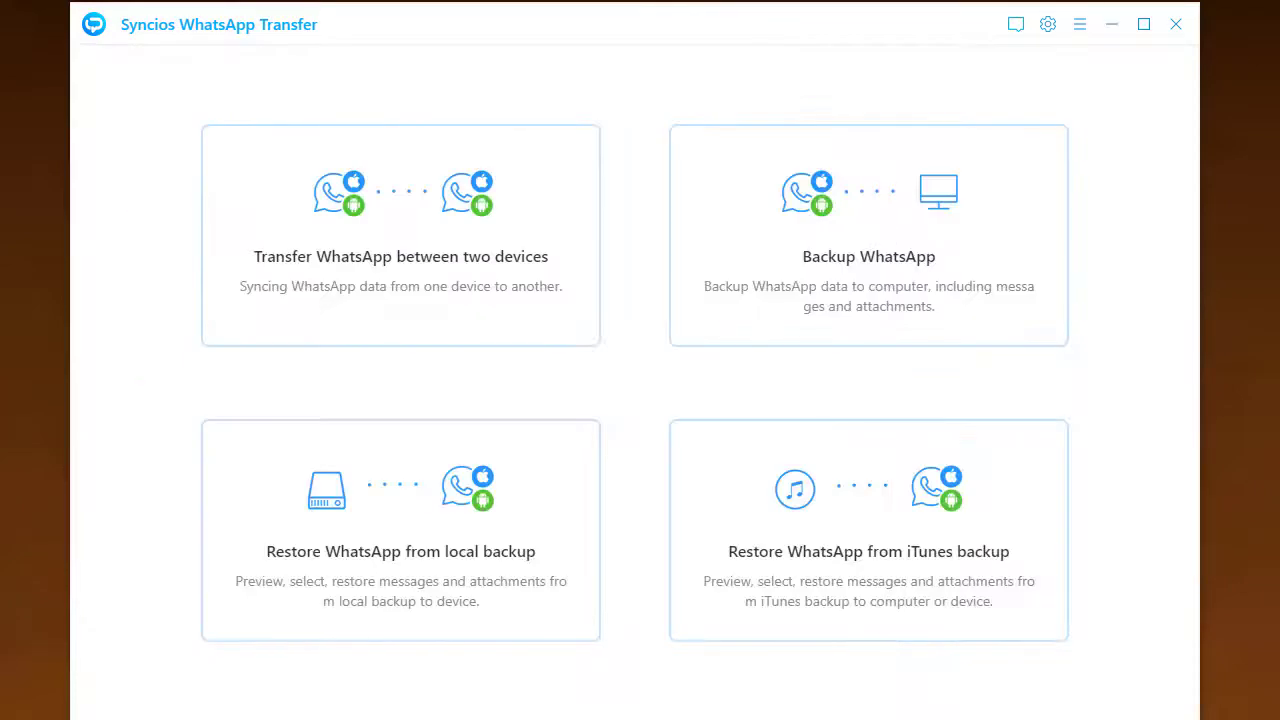
{"action": "mouse_move", "coordinate": [144, 690]}
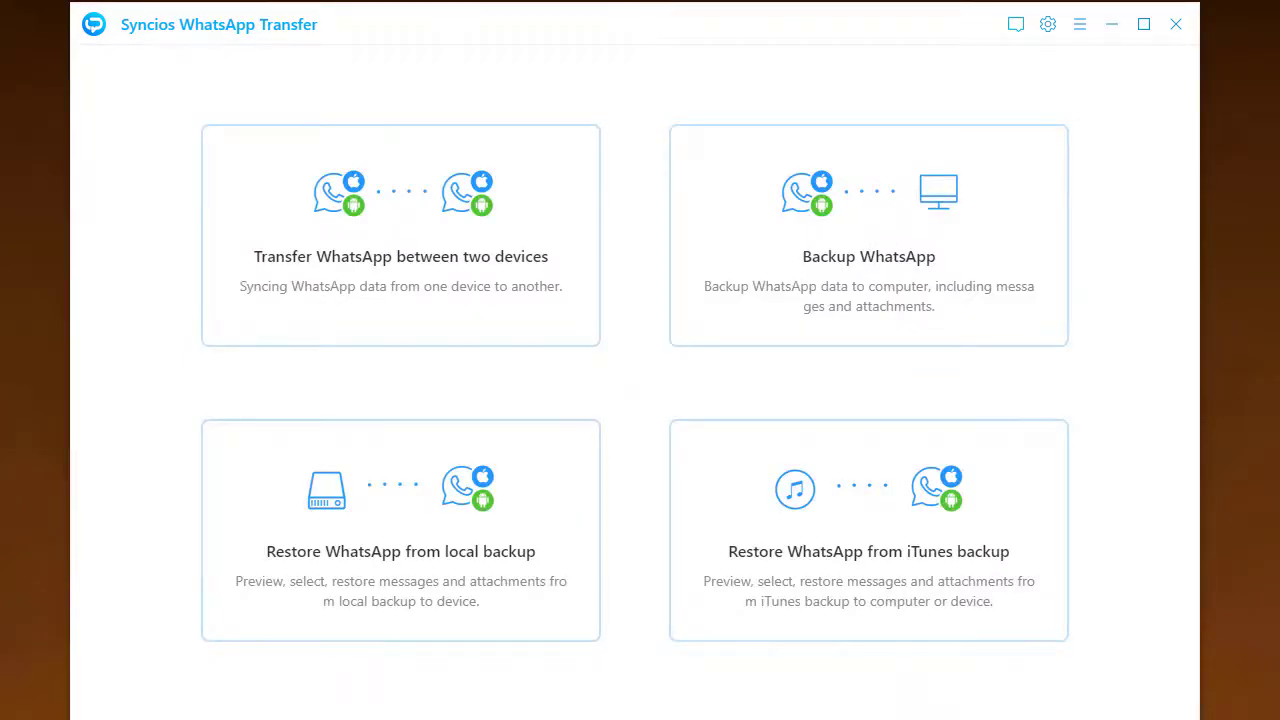
{"action": "mouse_move", "coordinate": [544, 324]}
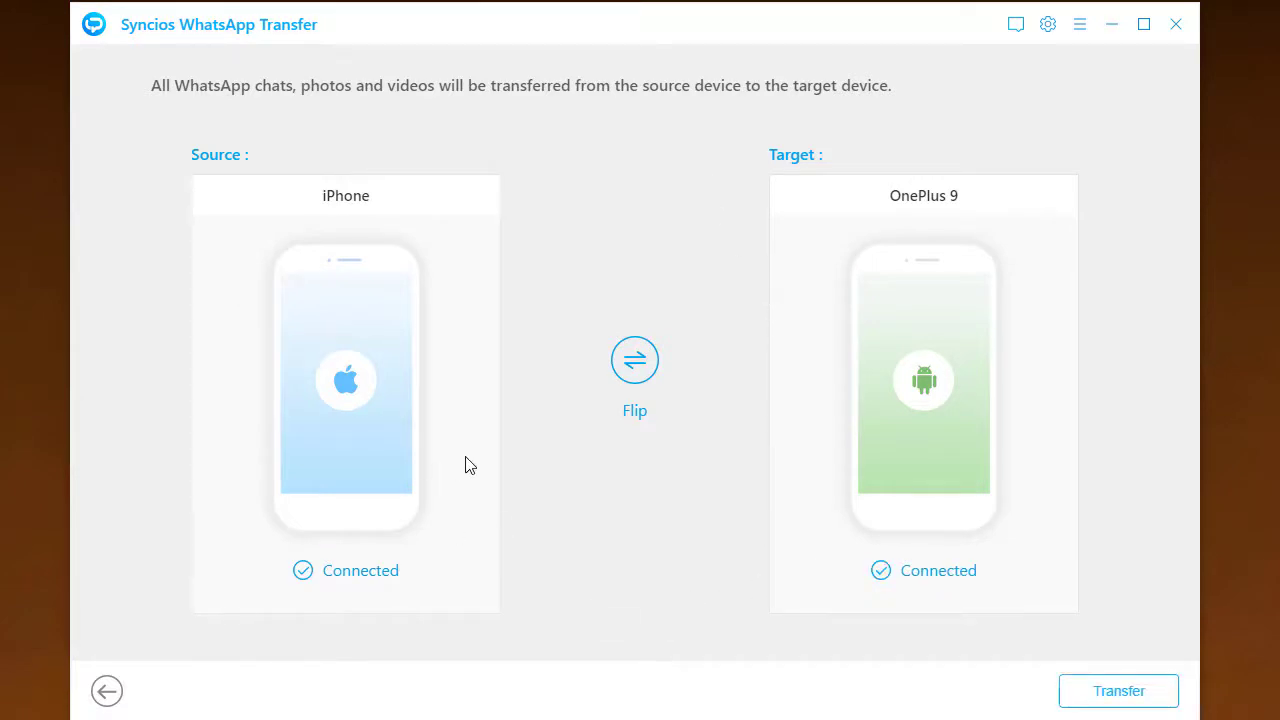
{"action": "mouse_move", "coordinate": [930, 210]}
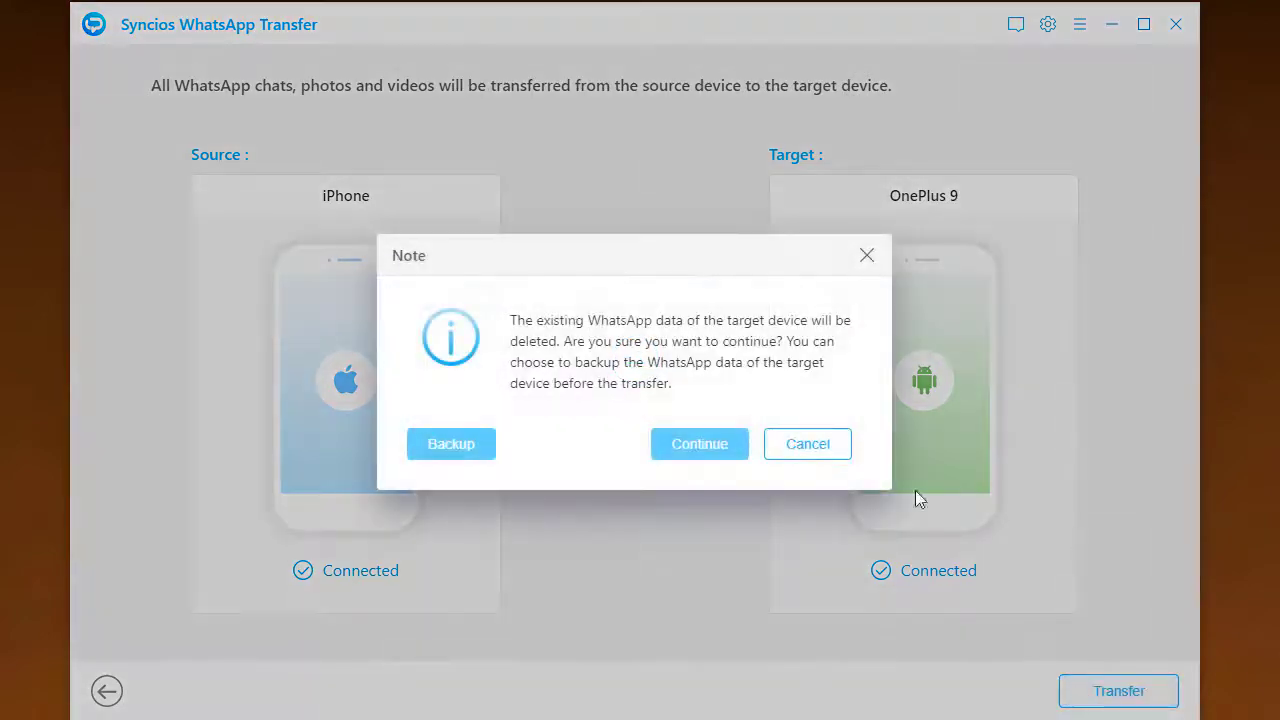
{"action": "mouse_move", "coordinate": [616, 388]}
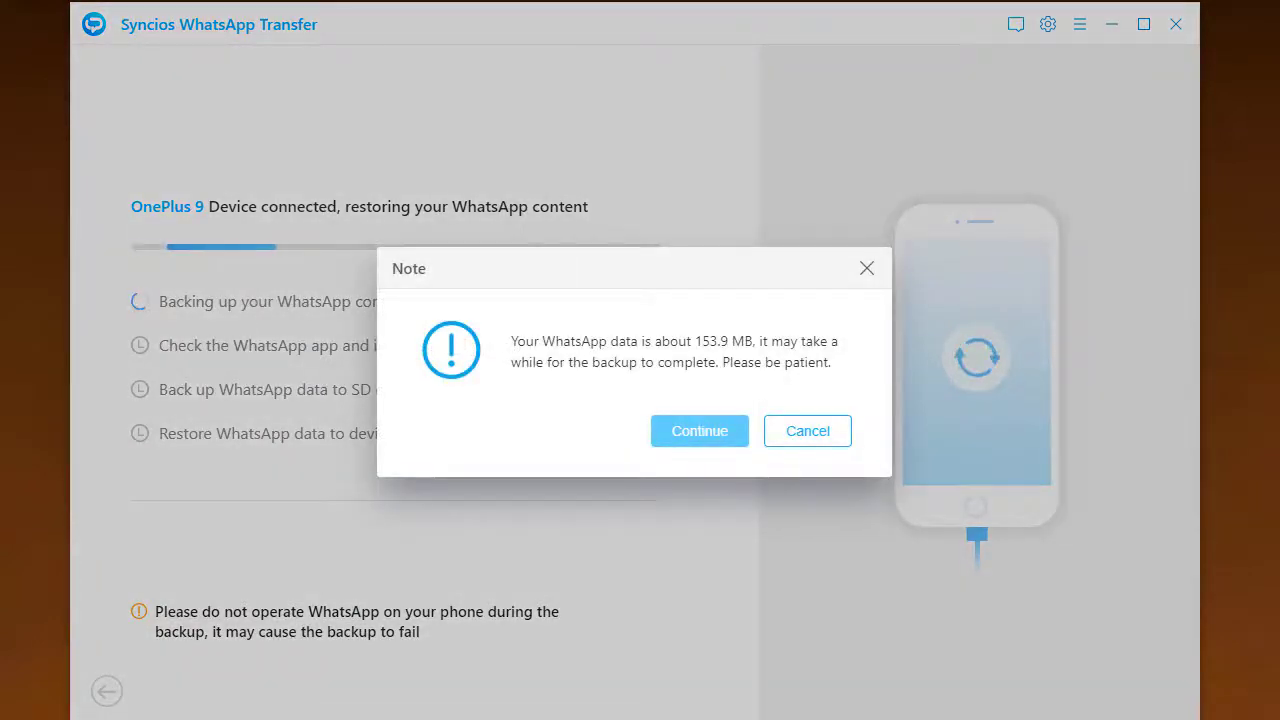
{"action": "mouse_move", "coordinate": [700, 430]}
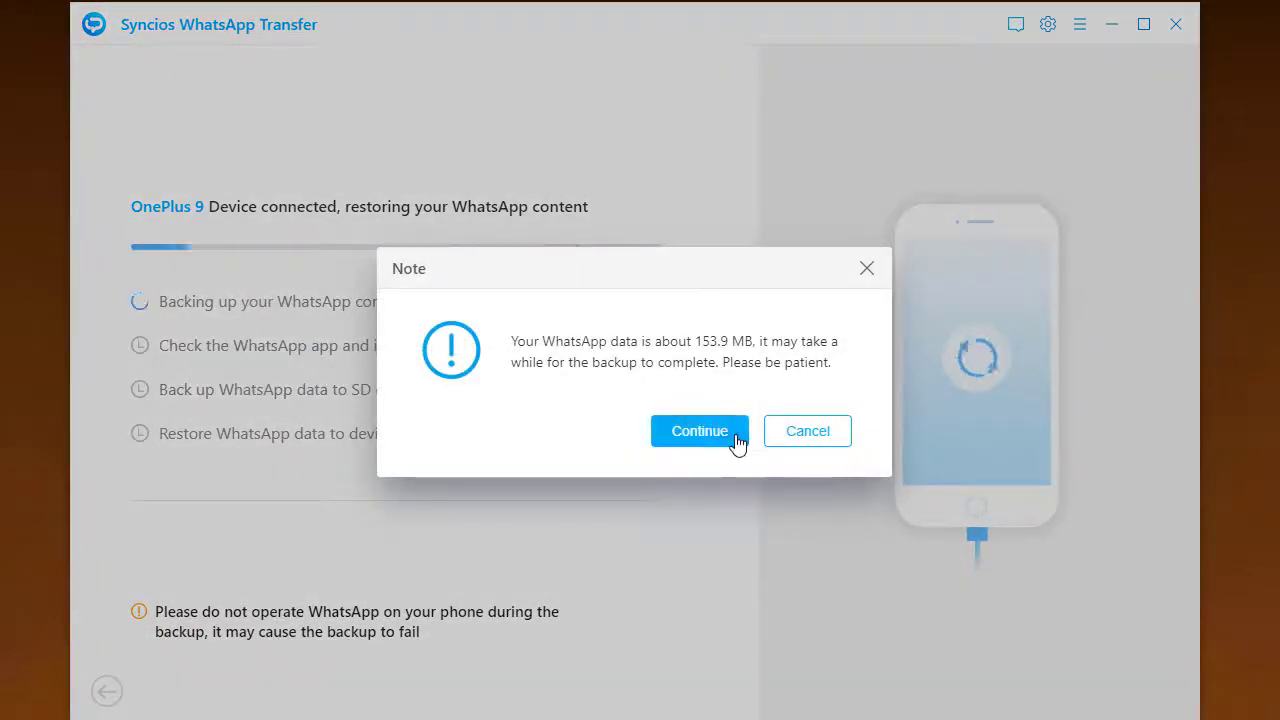
- Confirm the 153.9 MB backup size warning to start restoring WhatsApp onto the OnePlus 9
{"action": "left_click", "coordinate": [700, 432]}
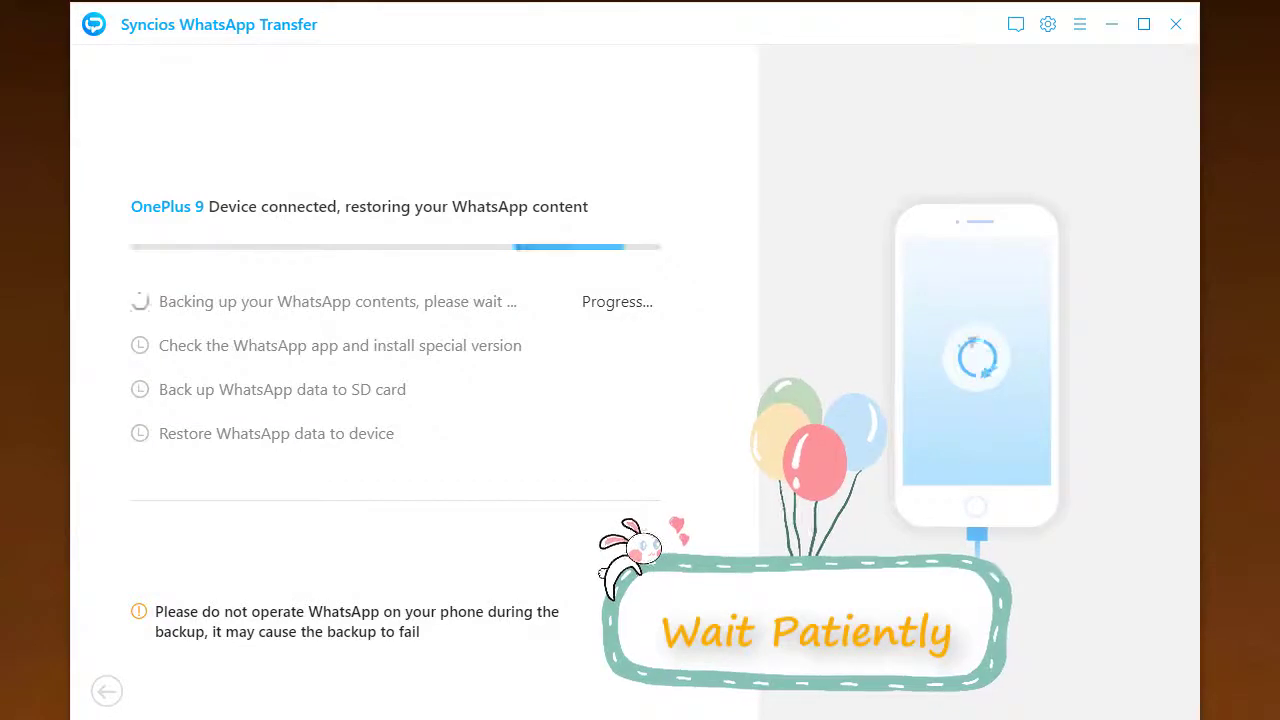